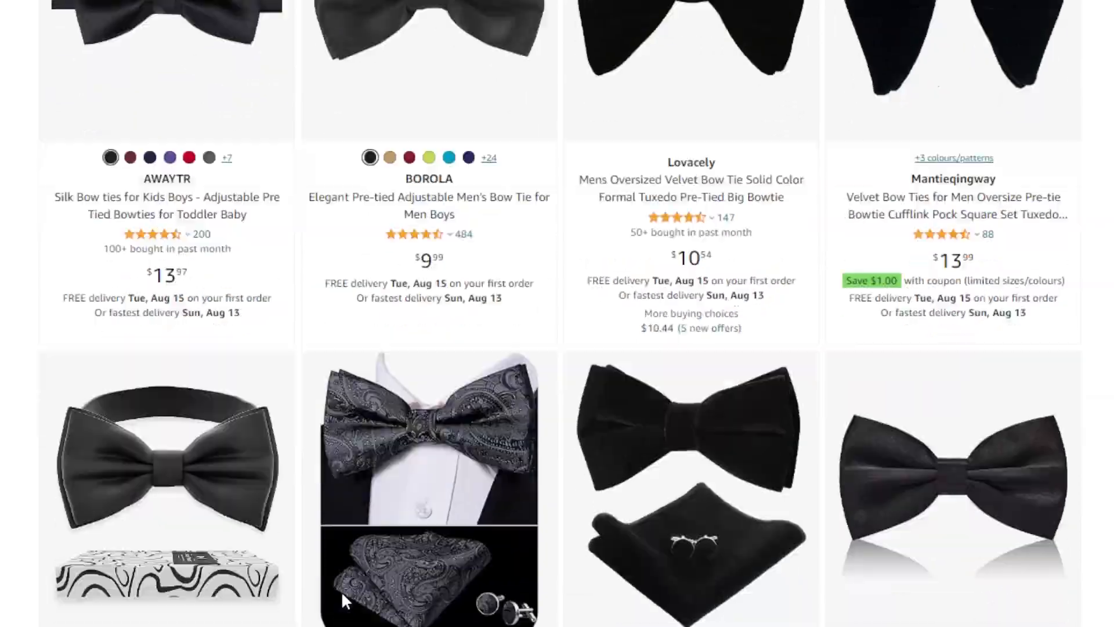
# Exit the slice preview back to the build plate holding the supported ben, niko and abbie bow ties.
pyautogui.scroll(-3)
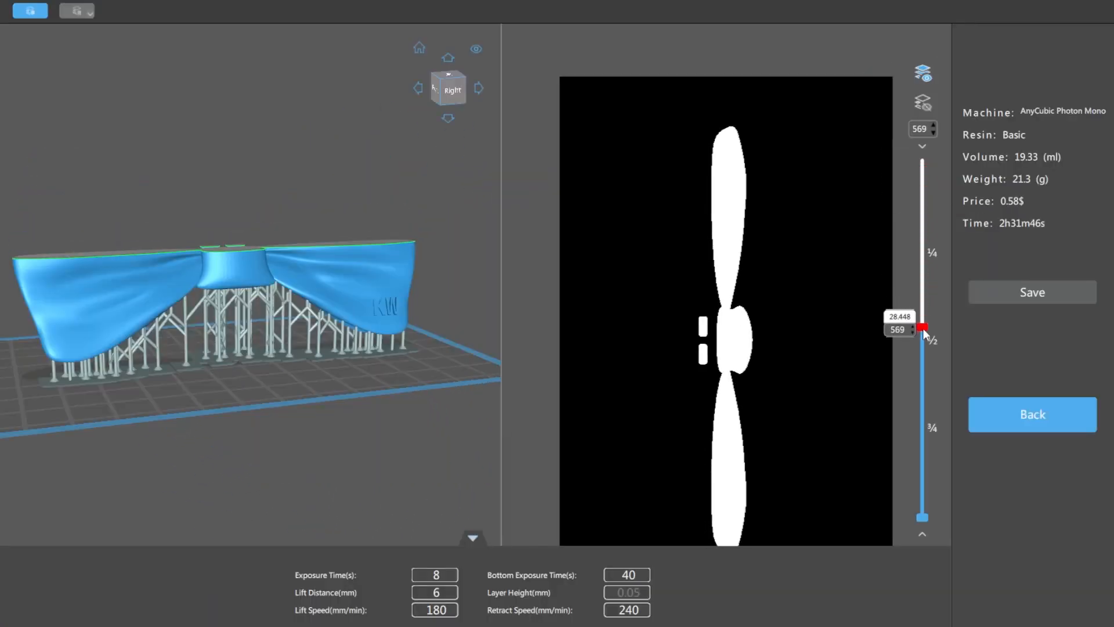
pyautogui.click(1031, 415)
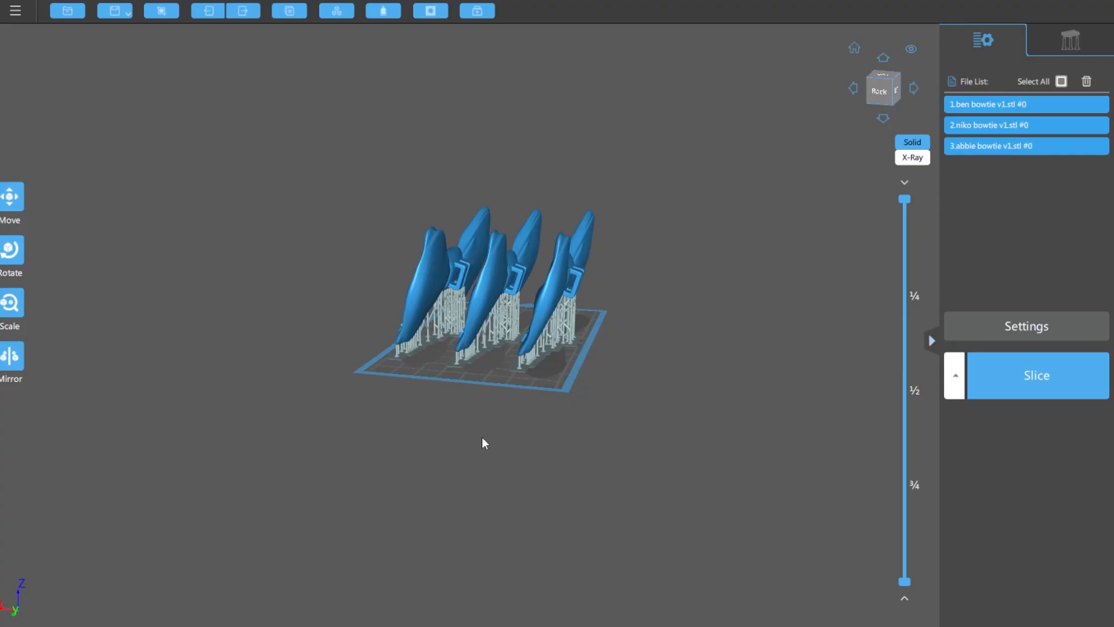